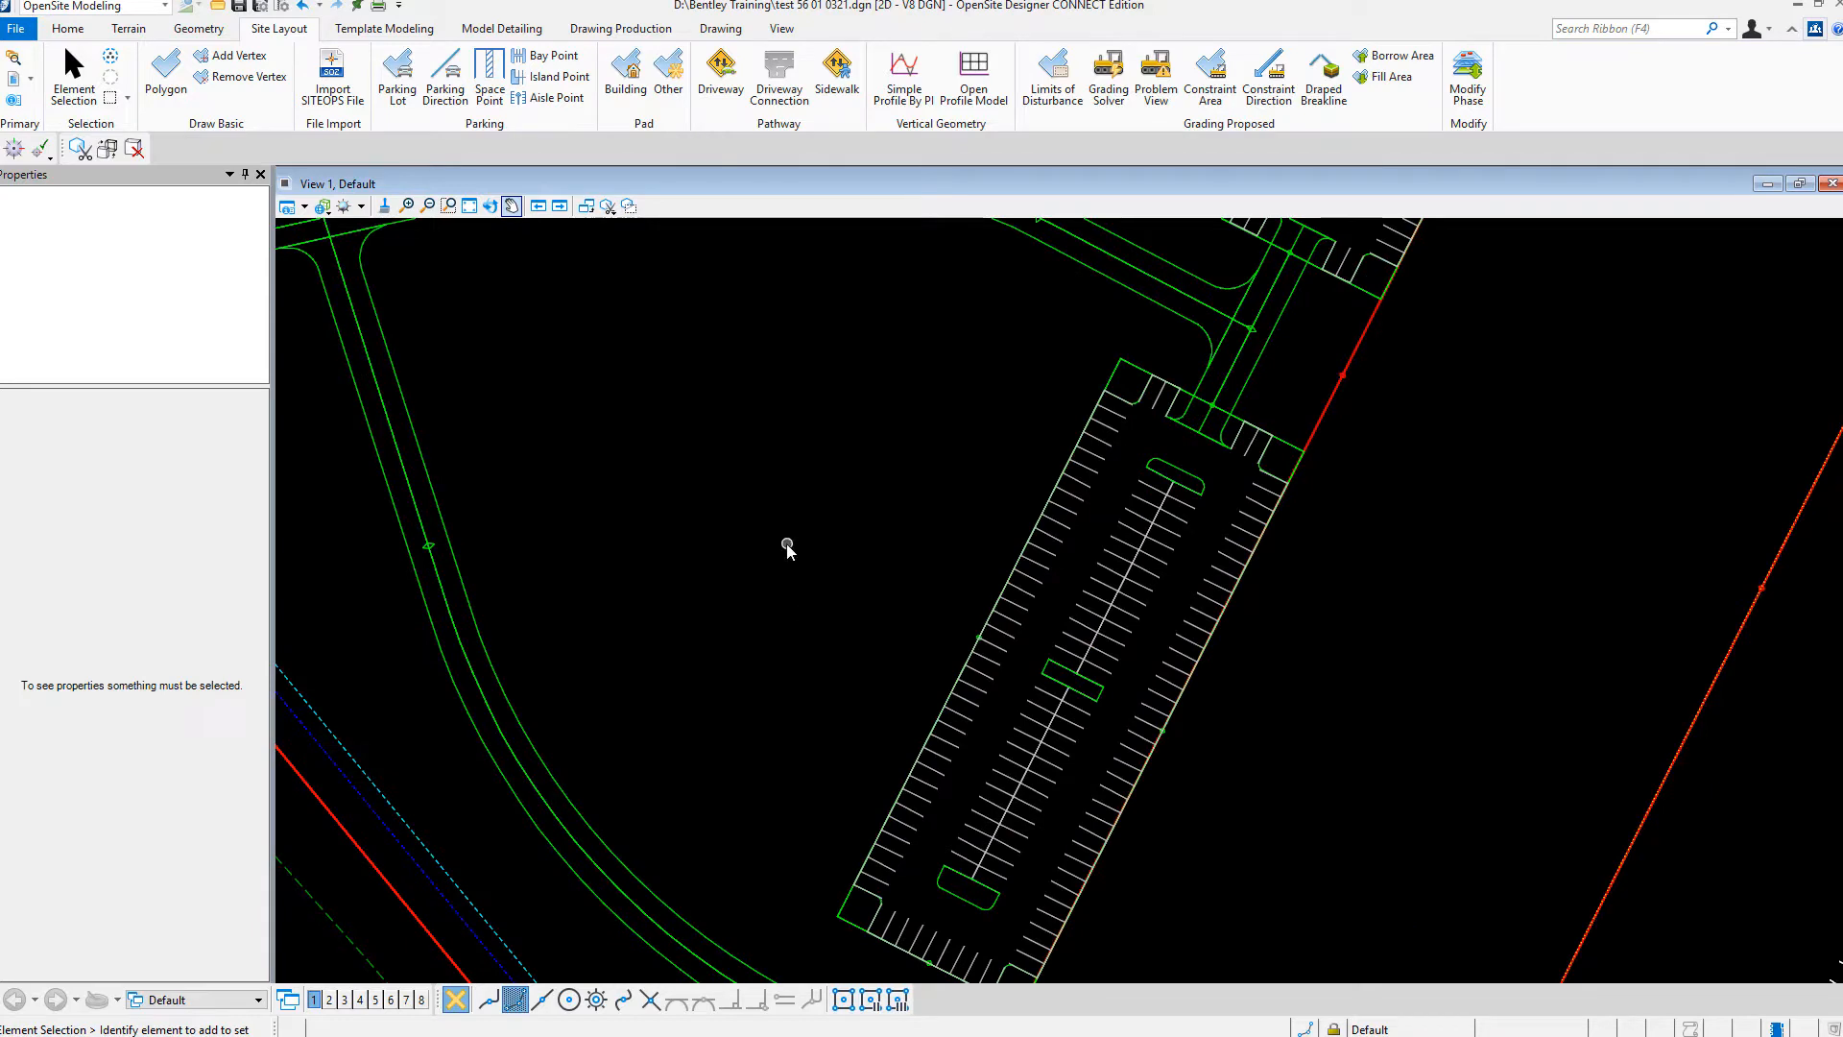
# Select parking lot PRK_LOT1 to bring up its properties
pyautogui.click(1037, 433)
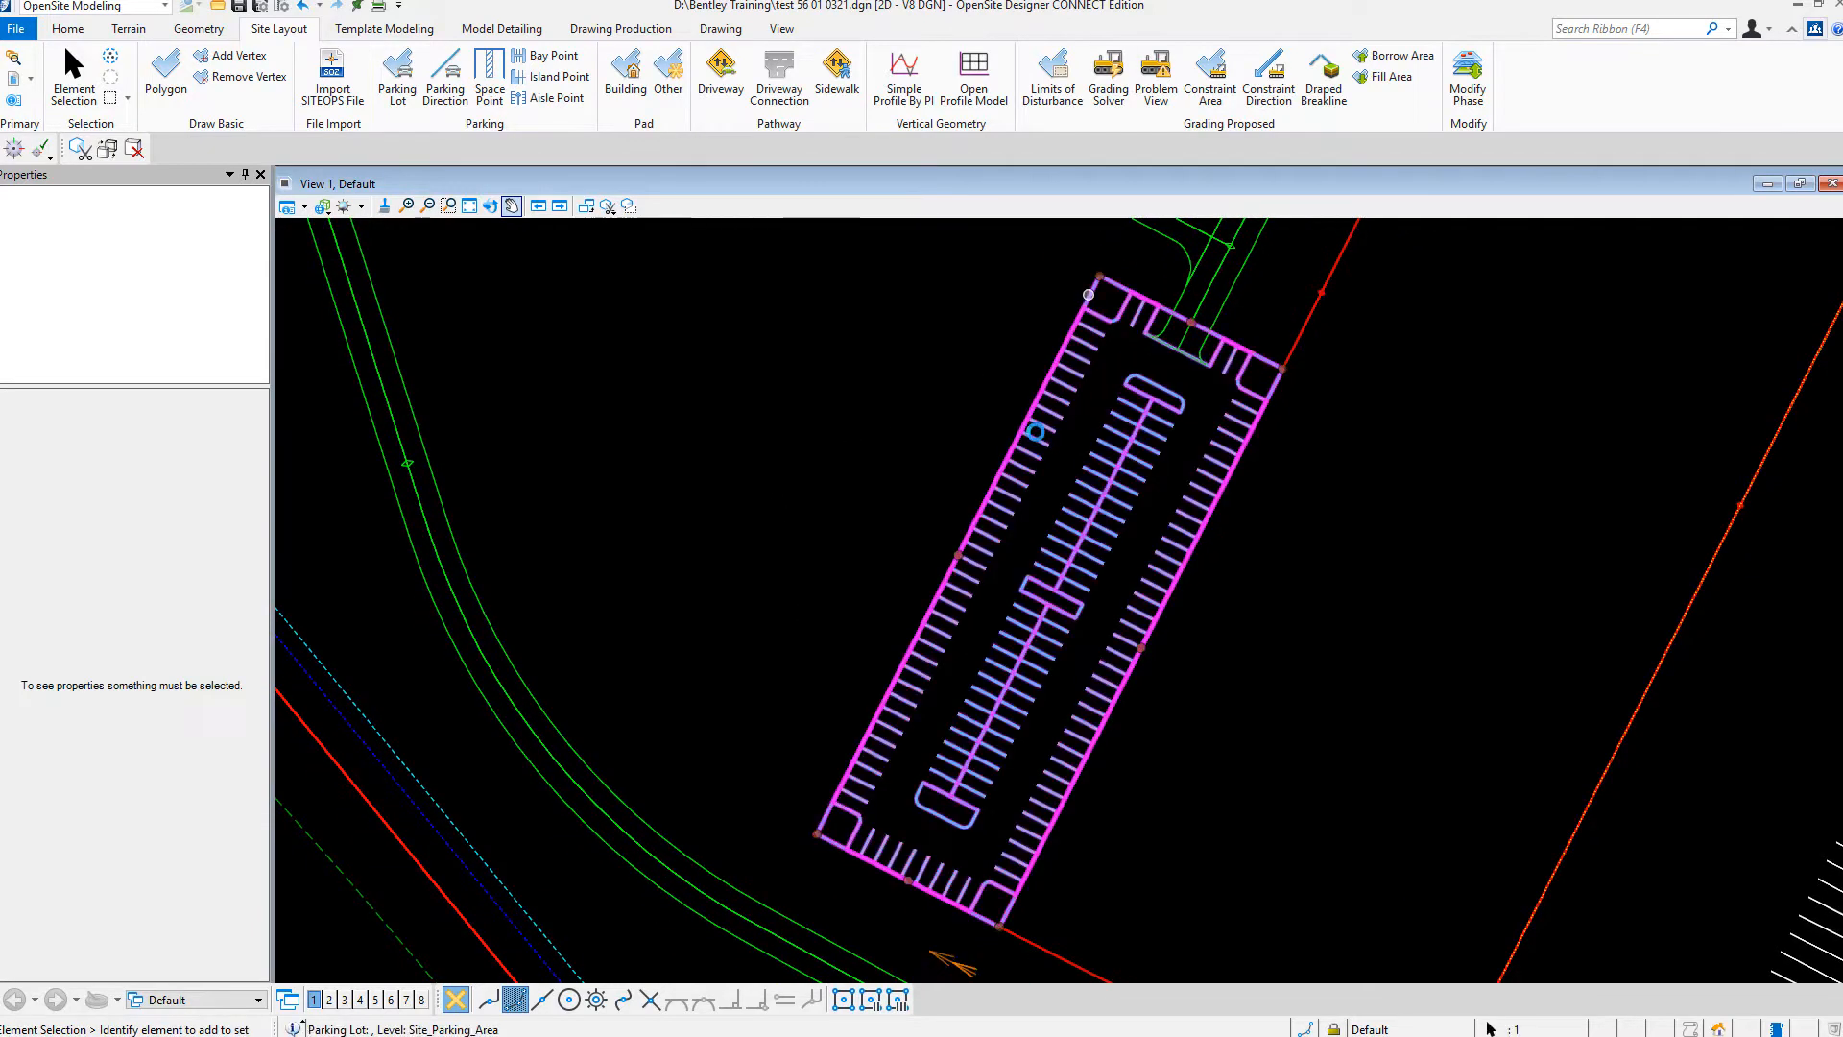
pyautogui.click(1035, 433)
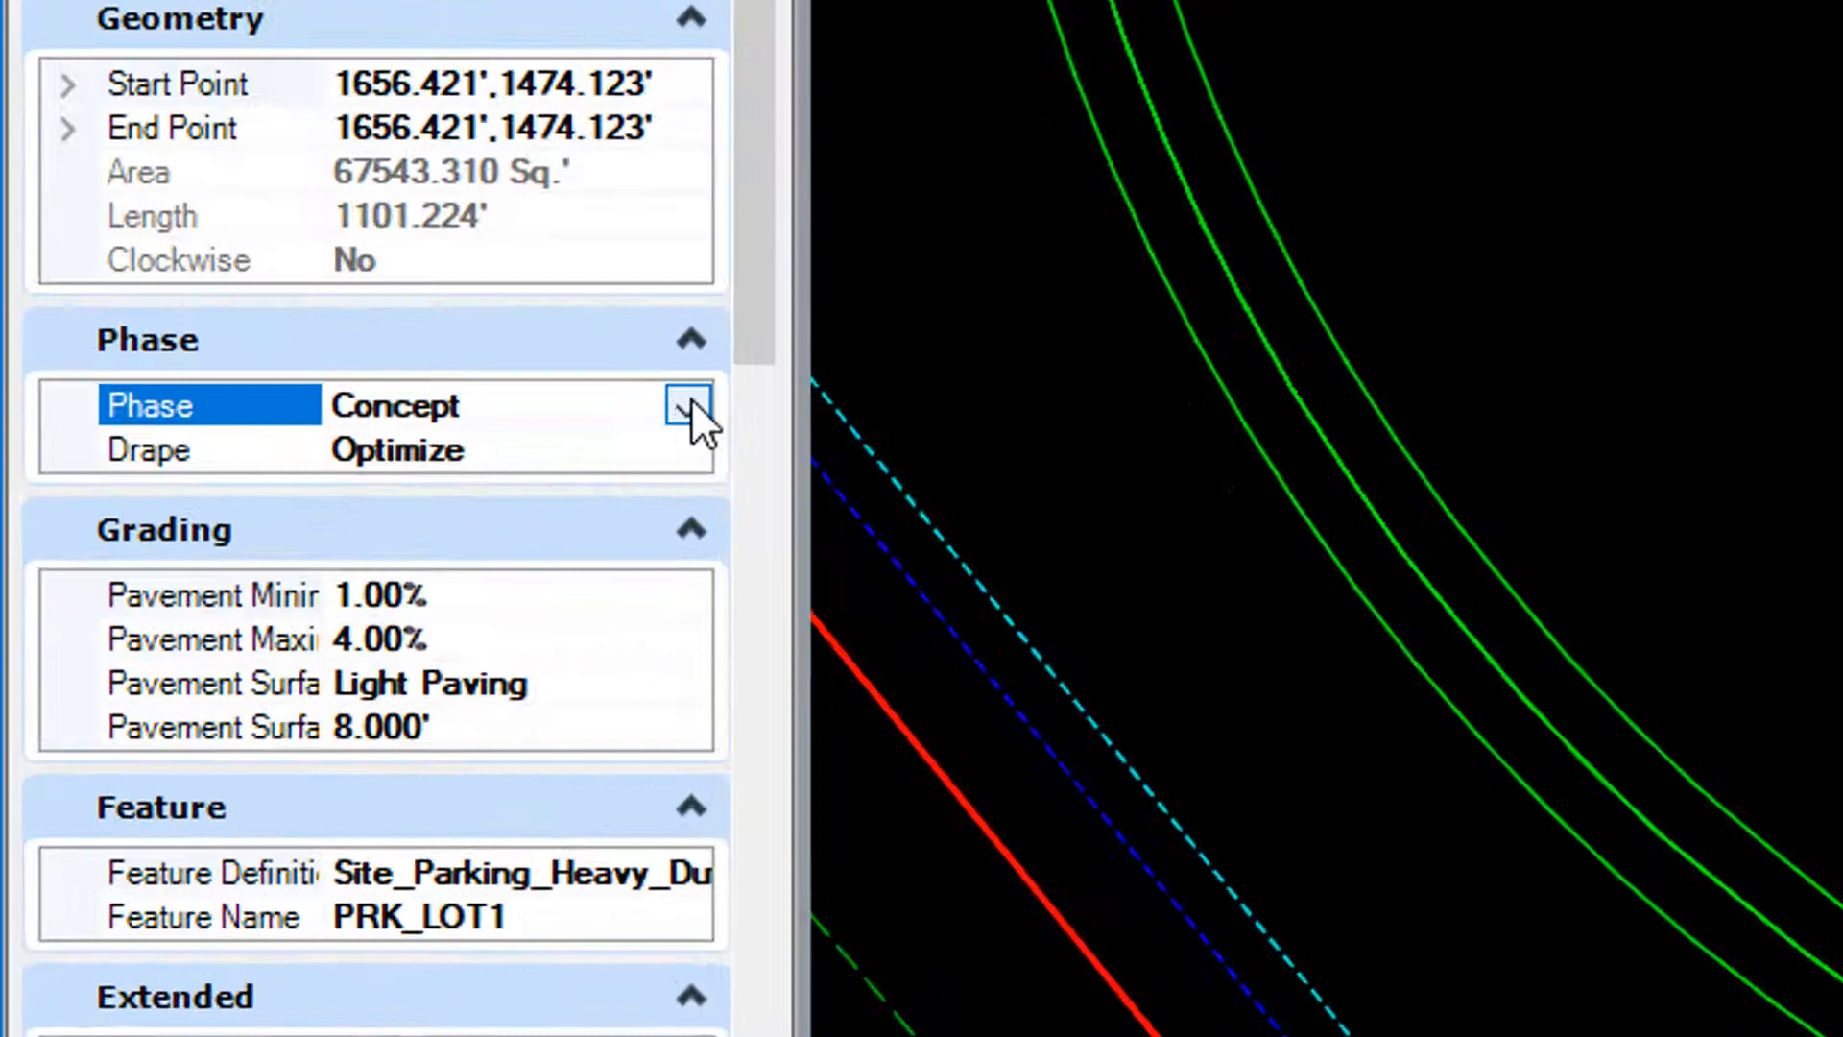
# Set the parking lot's Phase to Preliminary
pyautogui.click(689, 412)
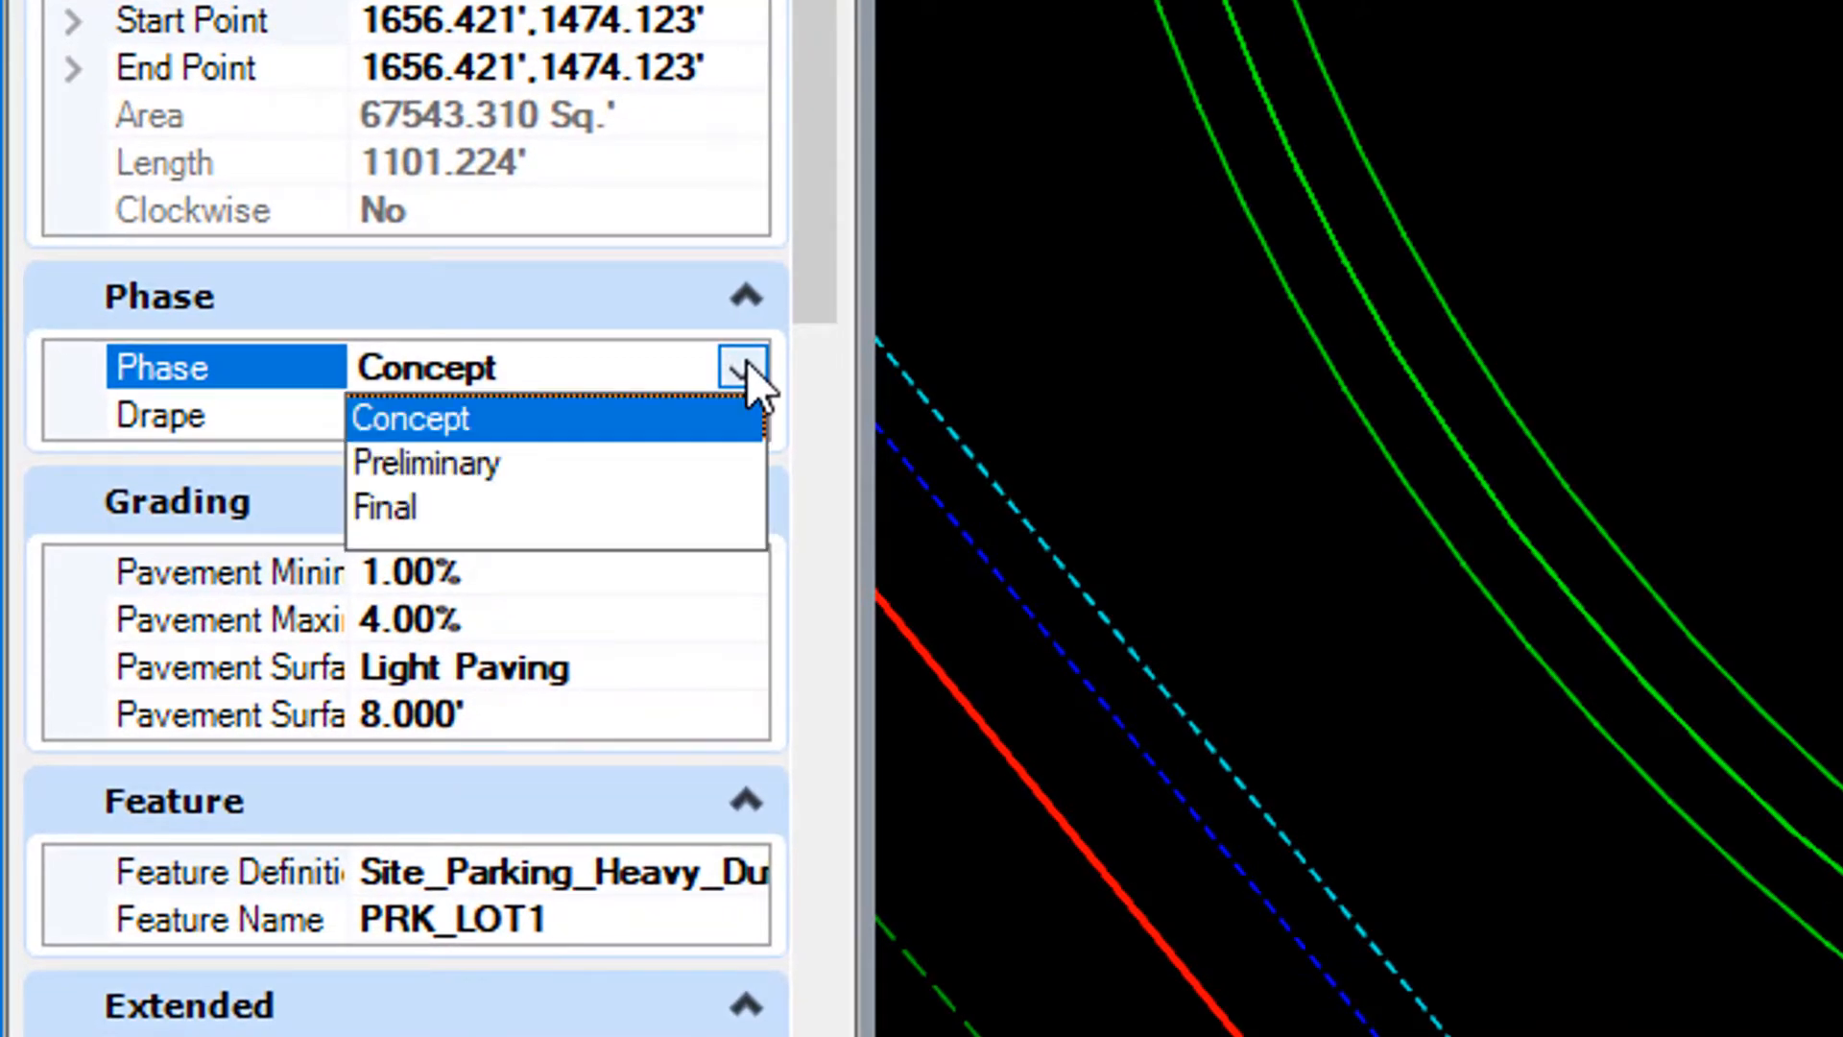
pyautogui.moveTo(611, 526)
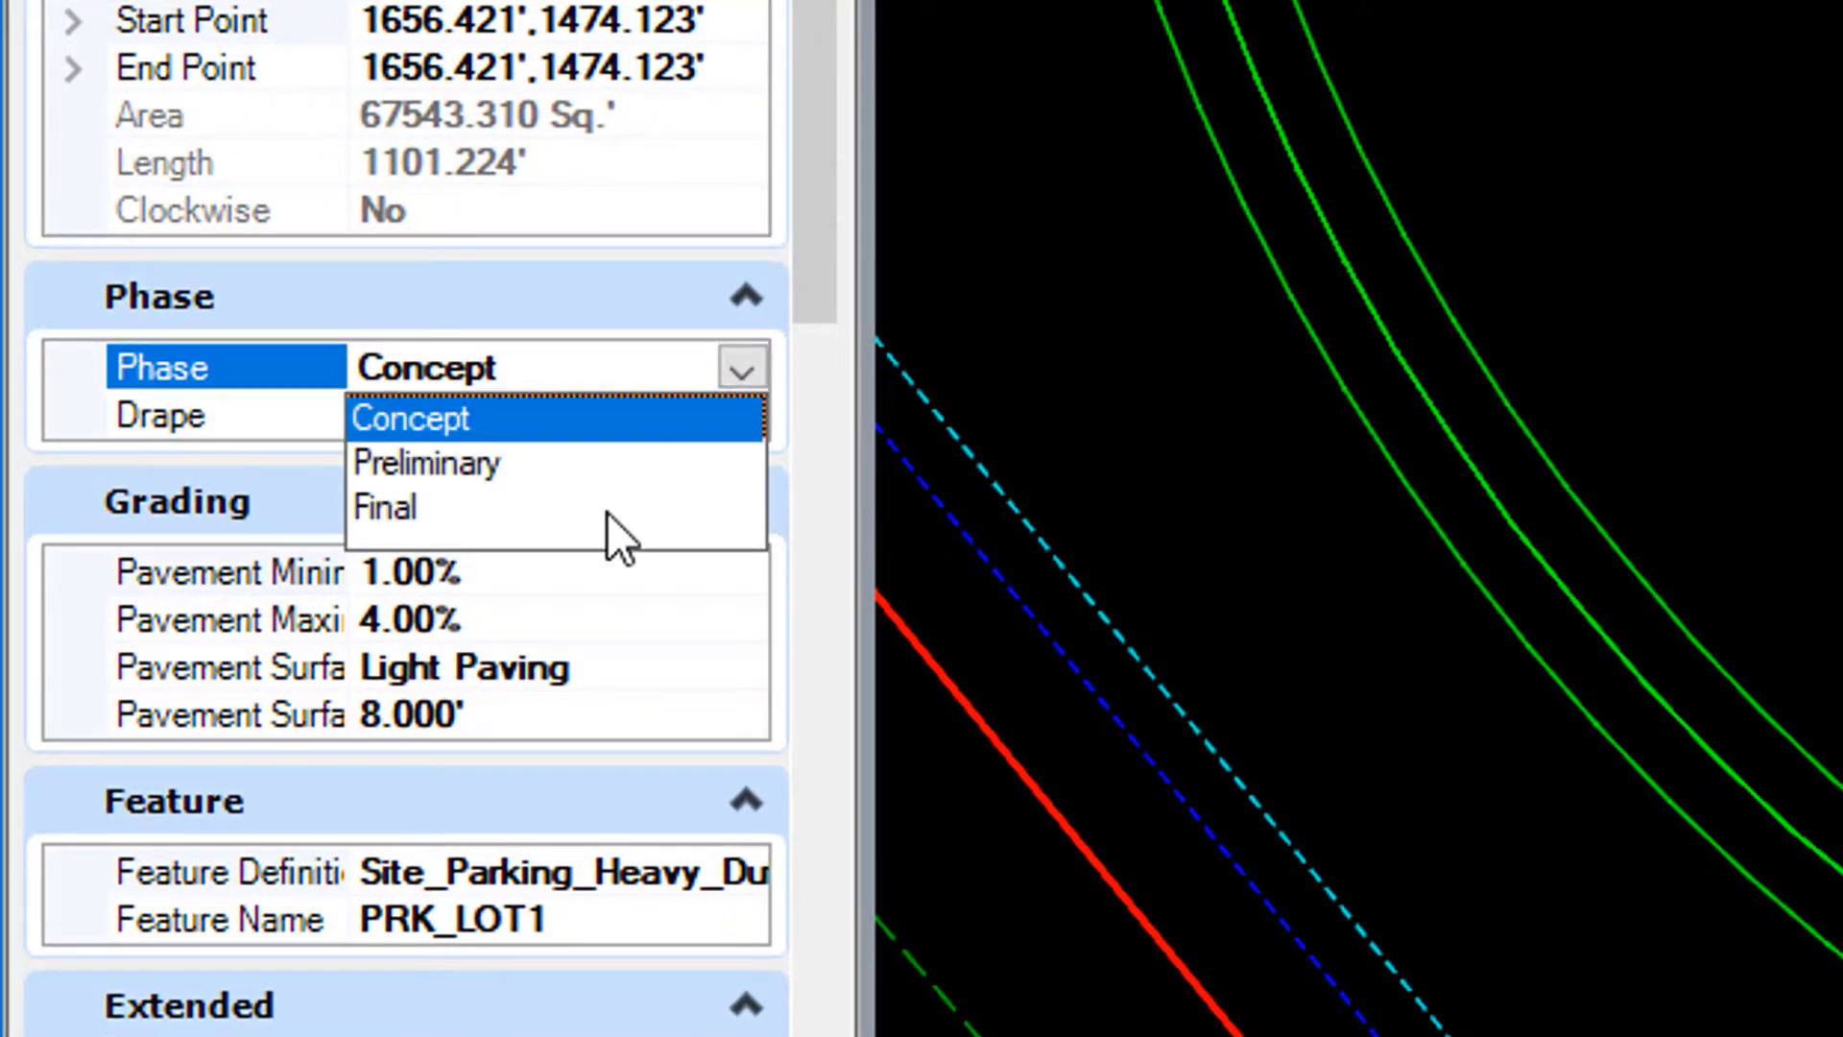
pyautogui.moveTo(439, 490)
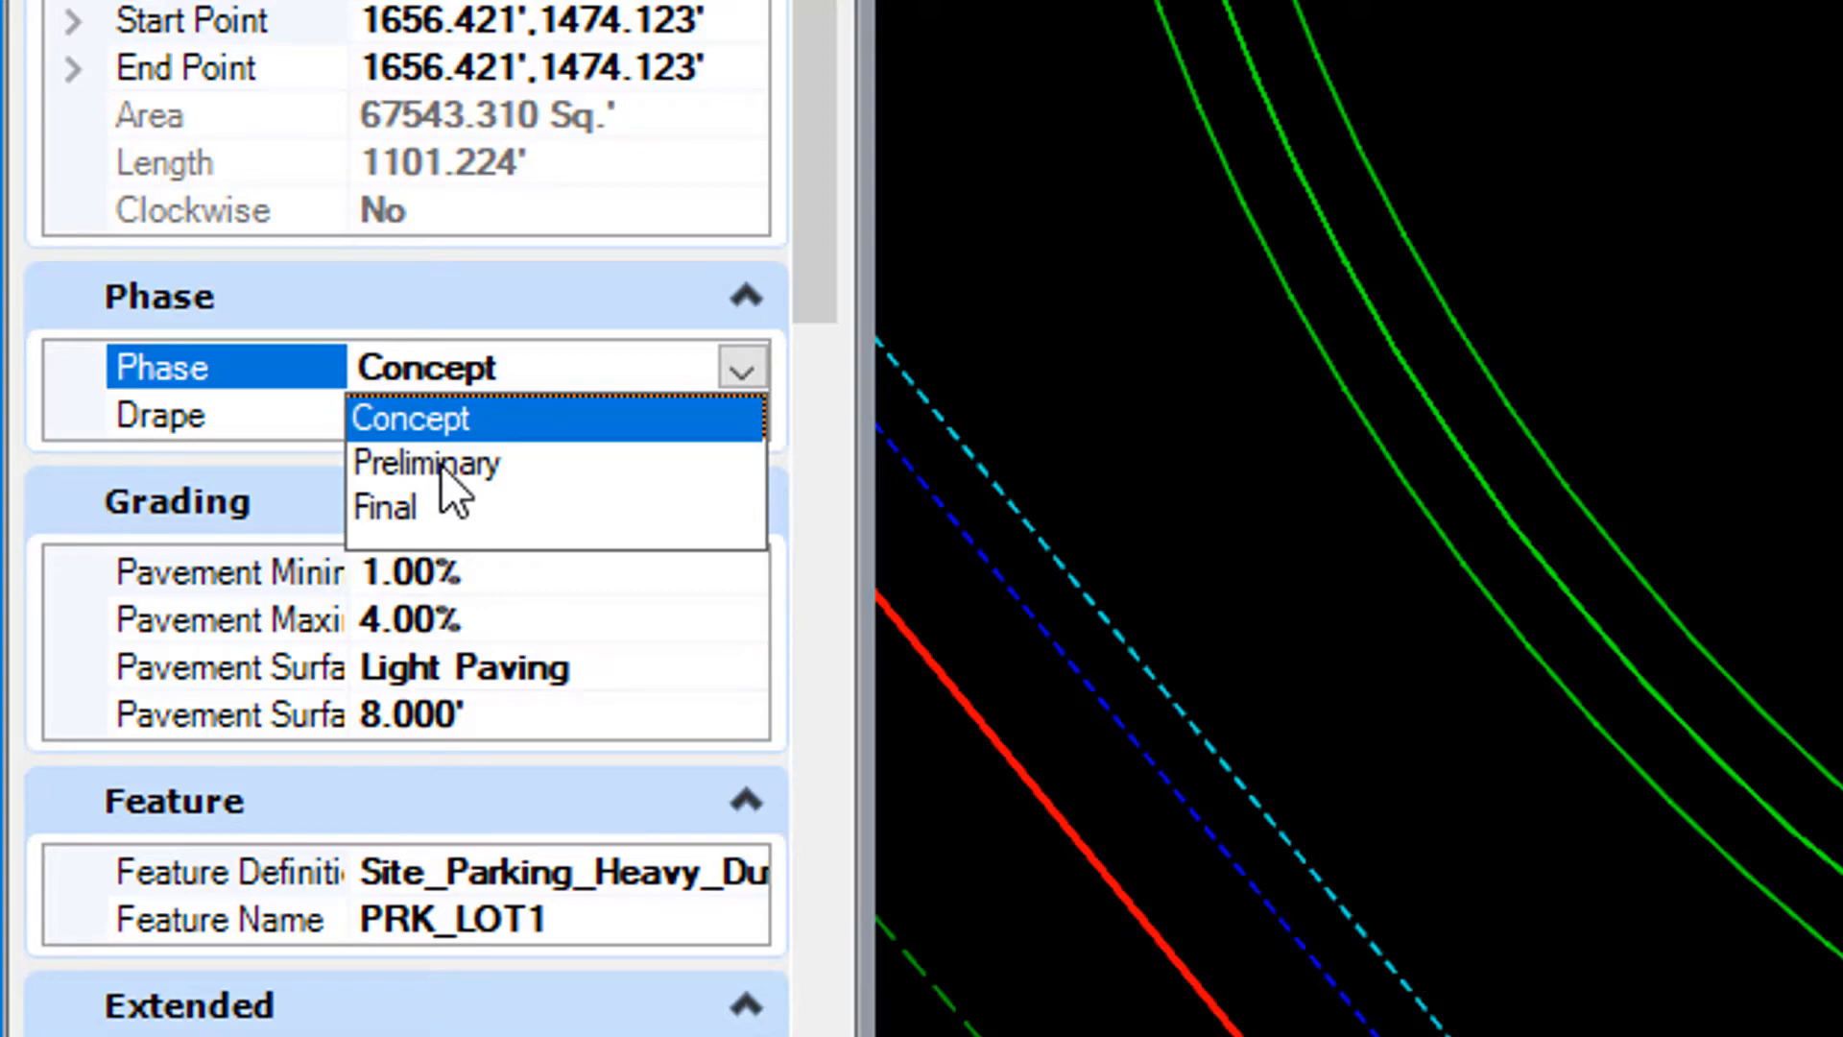
pyautogui.click(410, 419)
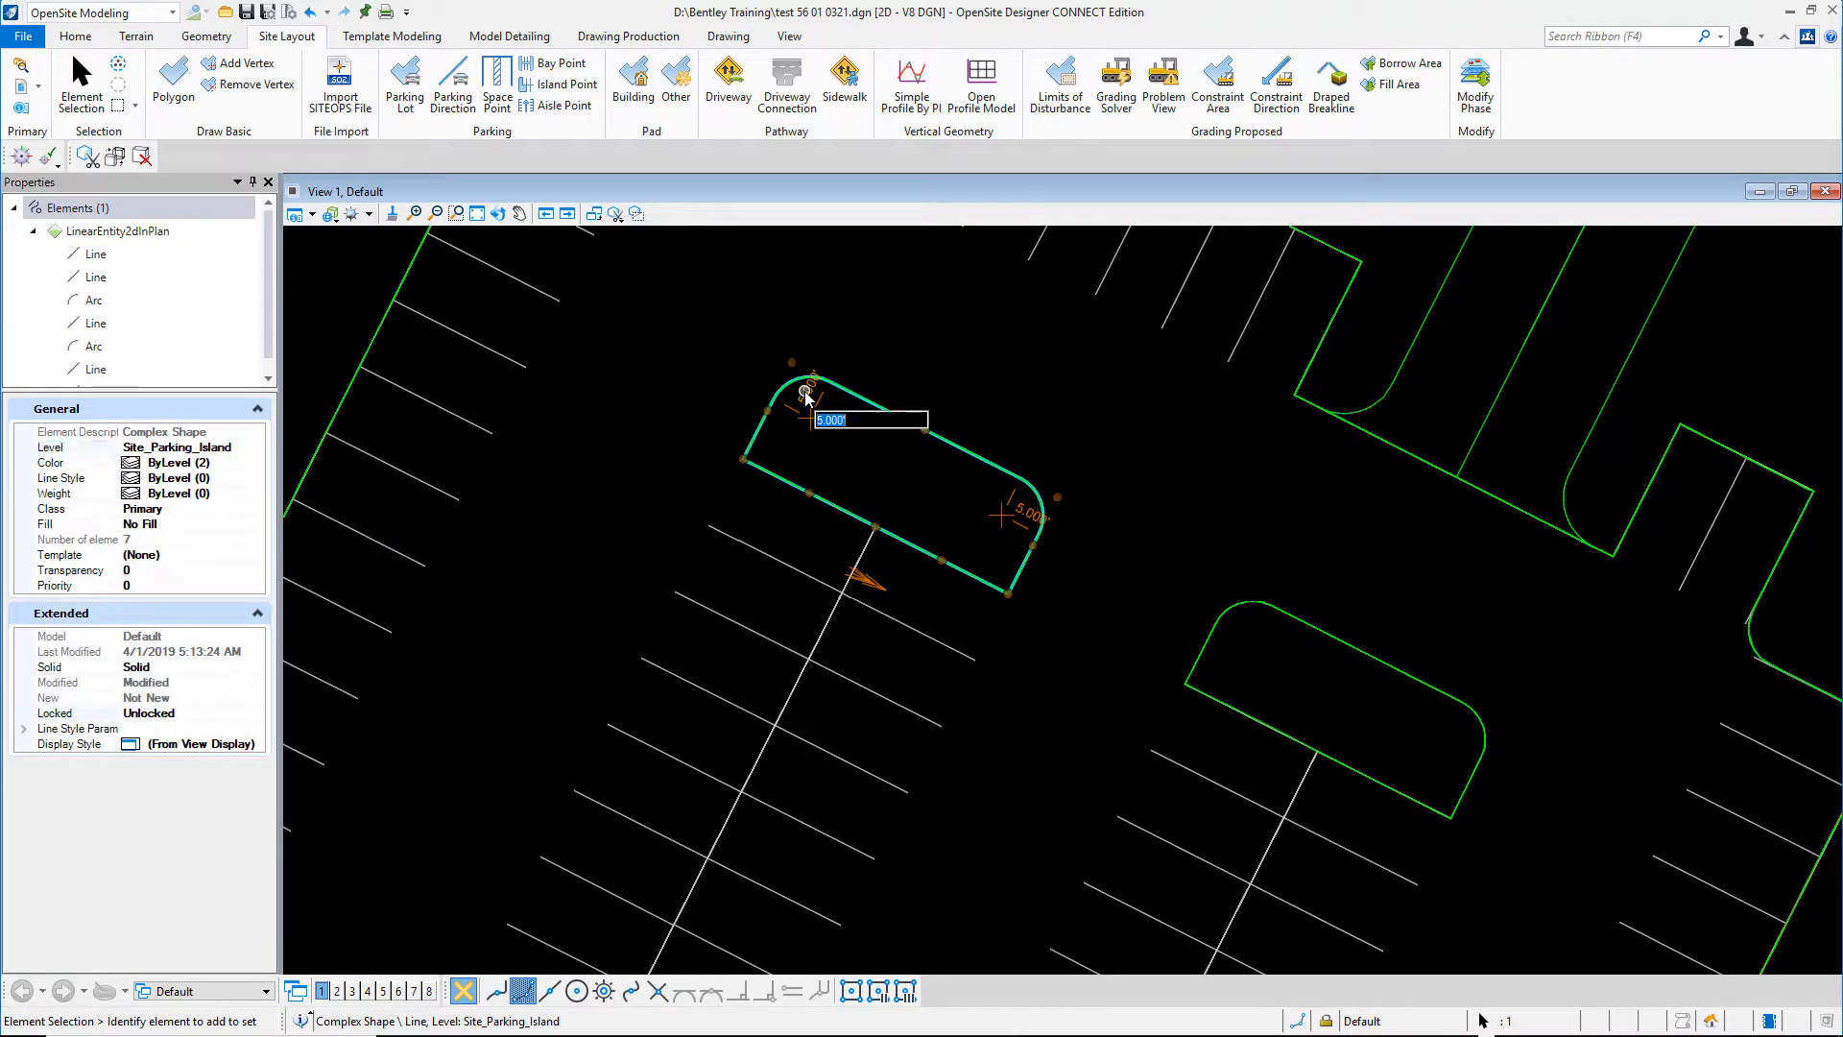
# Widen the parking island's rounded-end dimension from 5.000' to 10.000'
pyautogui.write('10')
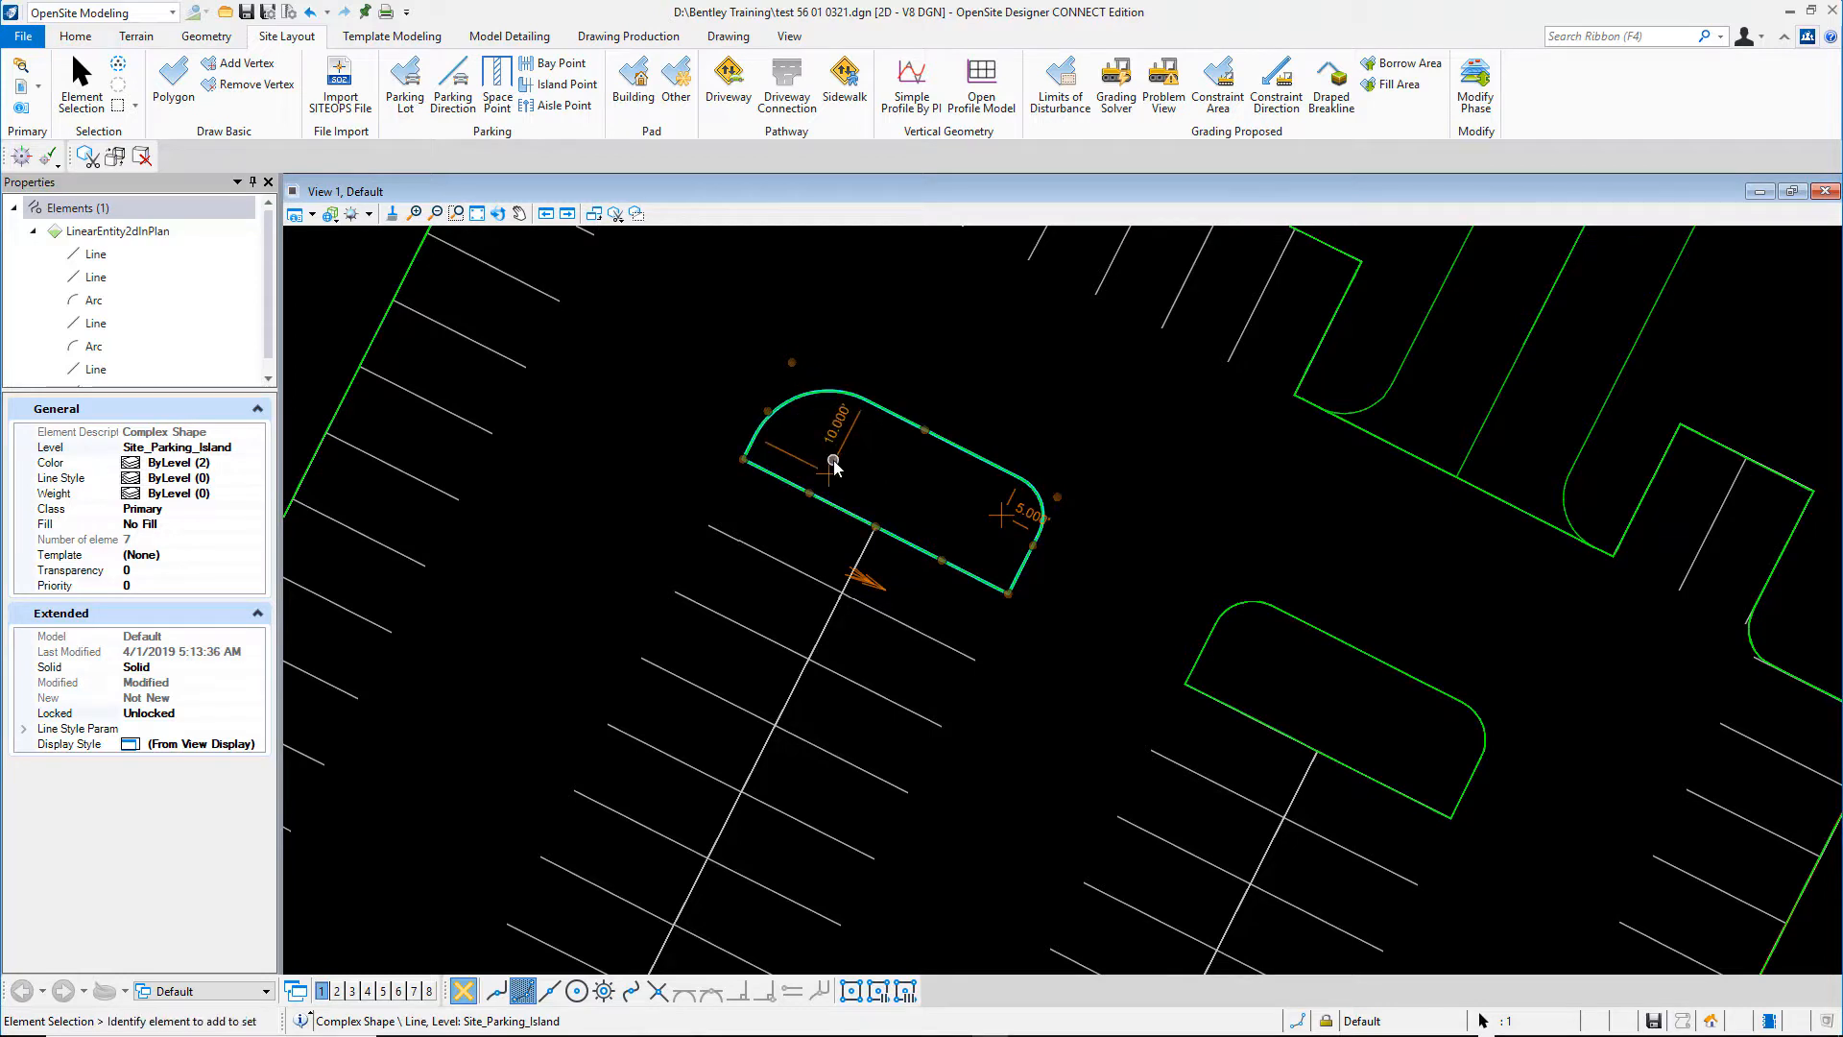
pyautogui.click(910, 630)
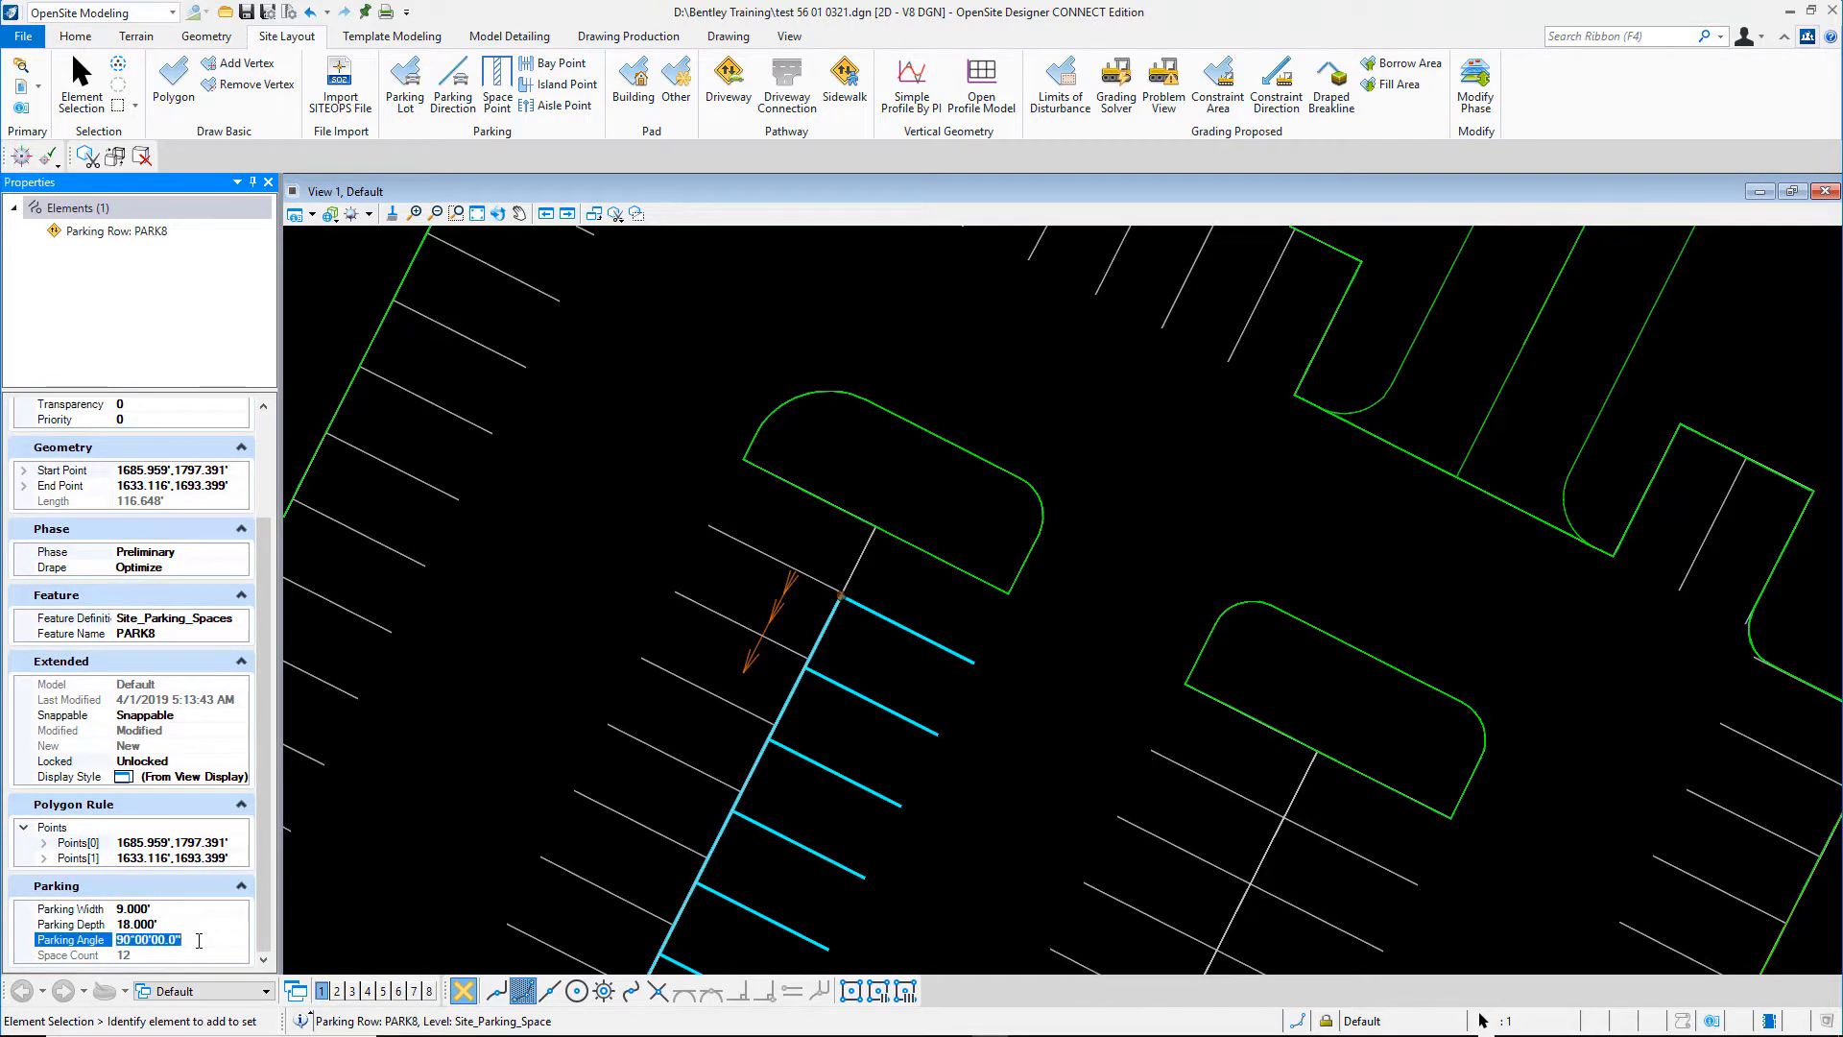
# Set parking row PARK8's Parking Angle to 60 degrees
pyautogui.write('60')
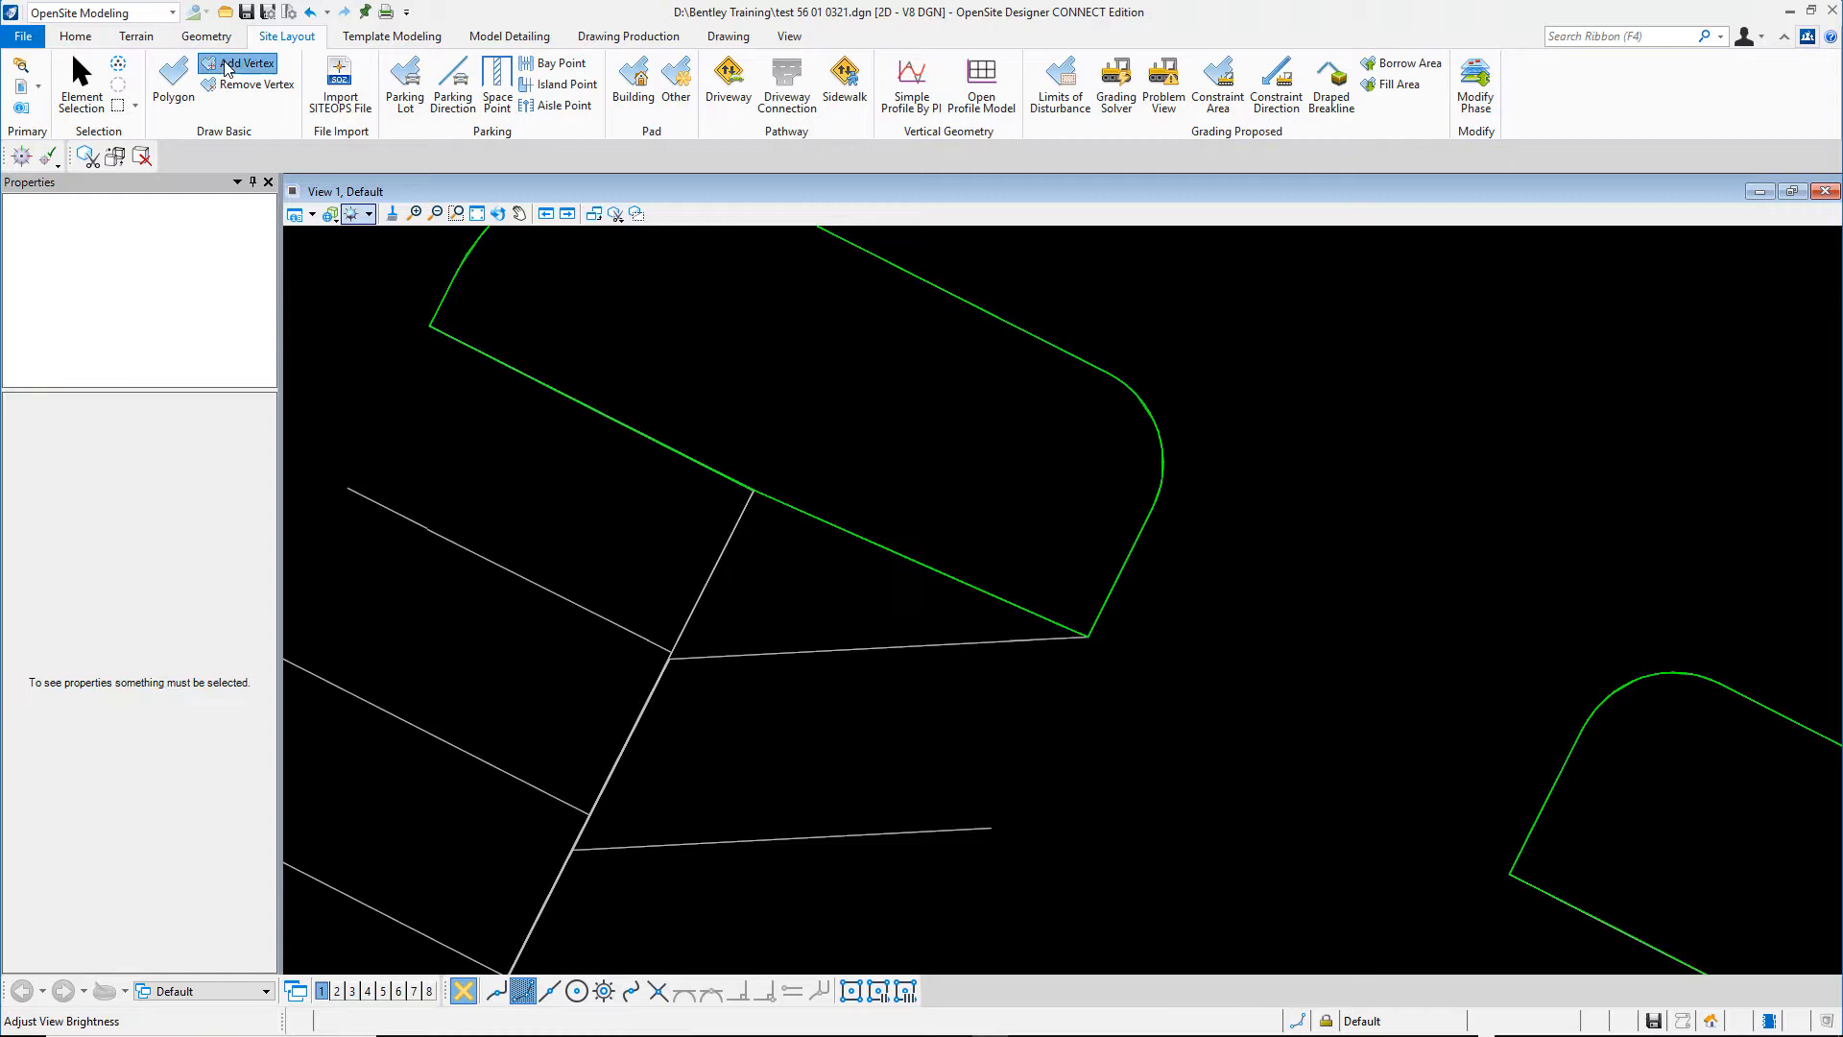
# Start the Add Vertex tool from Site Layout > Draw Basic
pyautogui.click(235, 64)
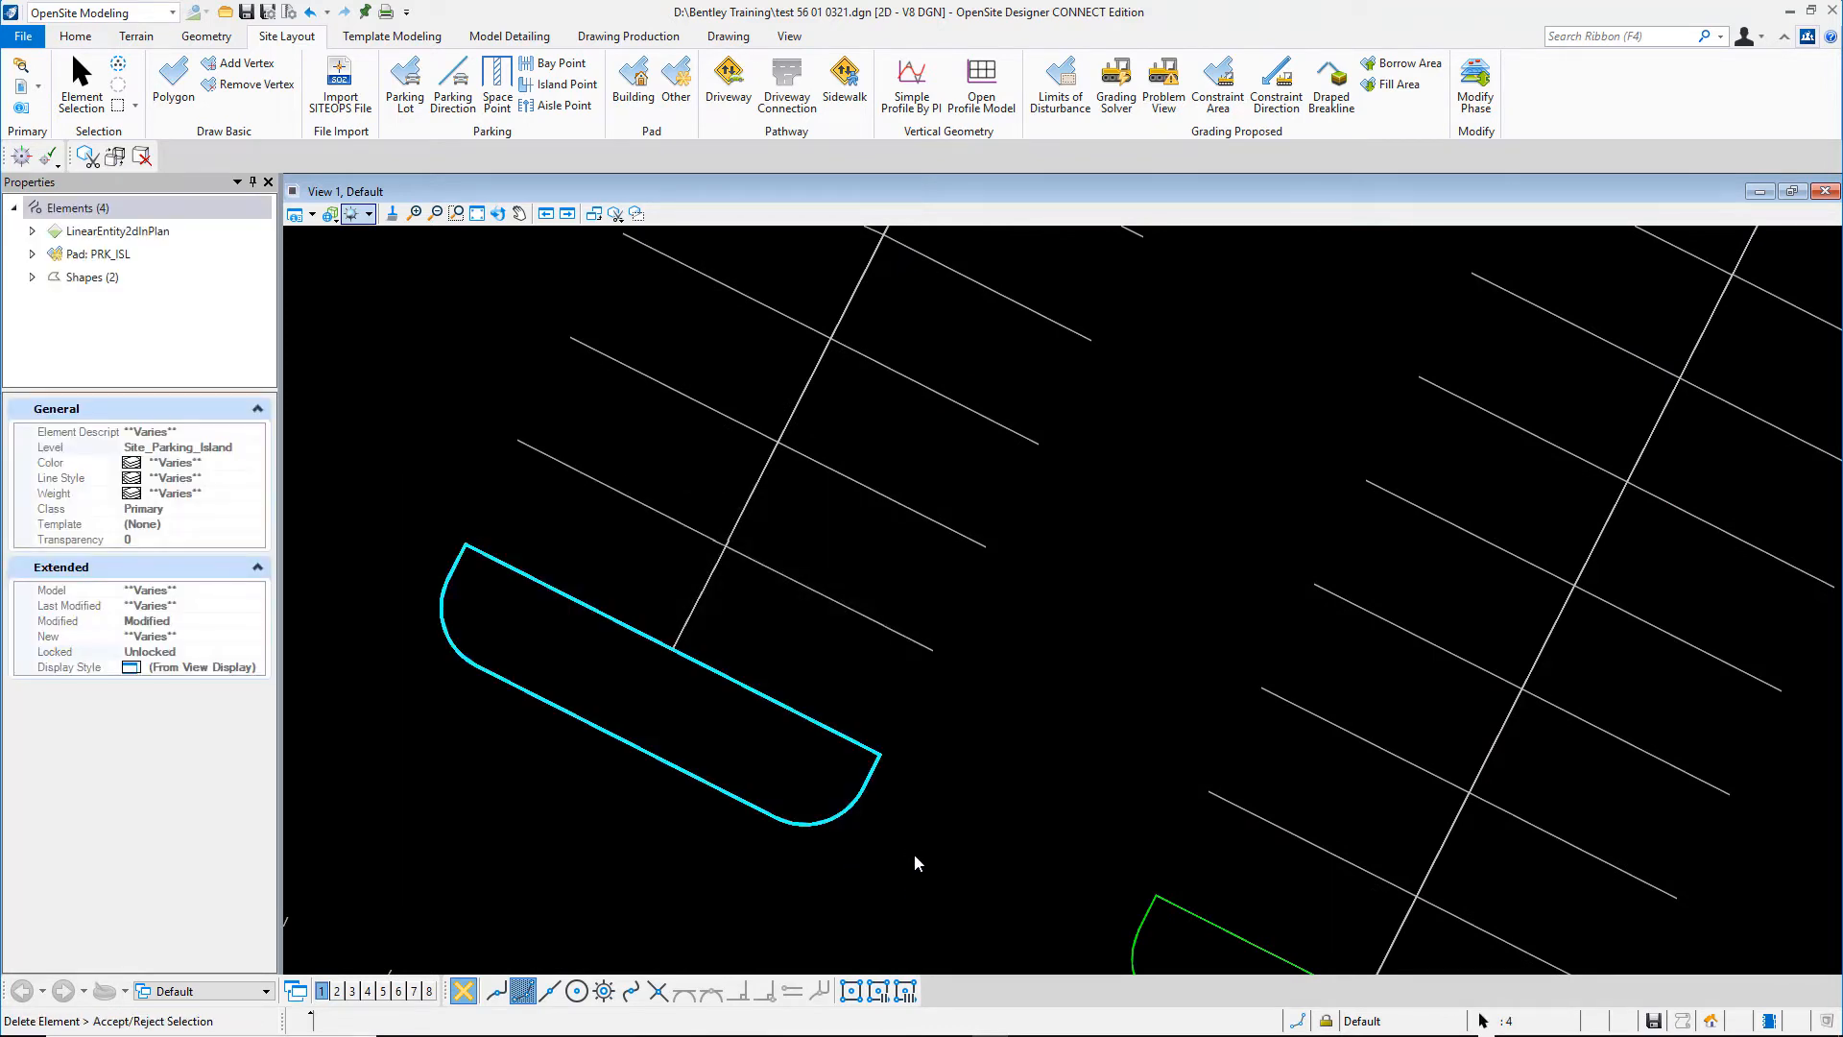
# Accept deletion of the selected parking island and its four elements
pyautogui.click(827, 778)
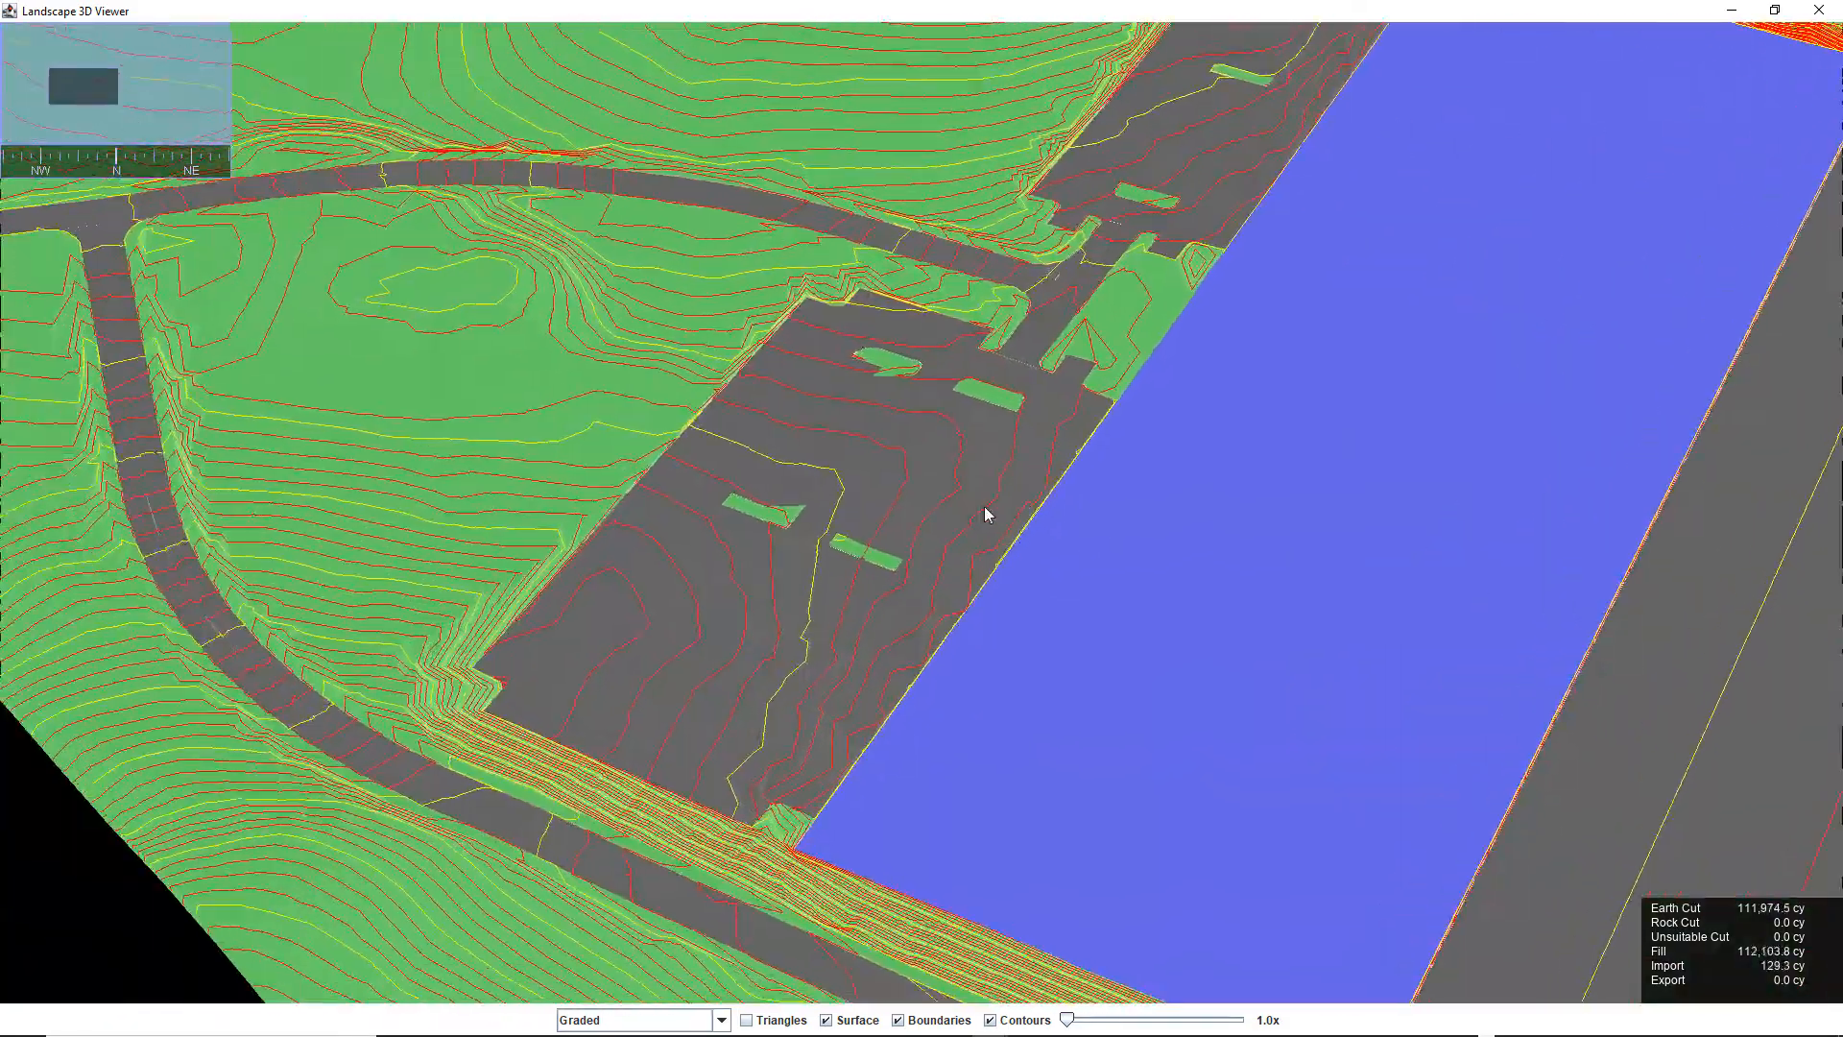
# Orbit and zoom out in Landscape 3D Viewer to see the whole graded site
pyautogui.moveTo(988, 514); pyautogui.dragTo(785, 544)
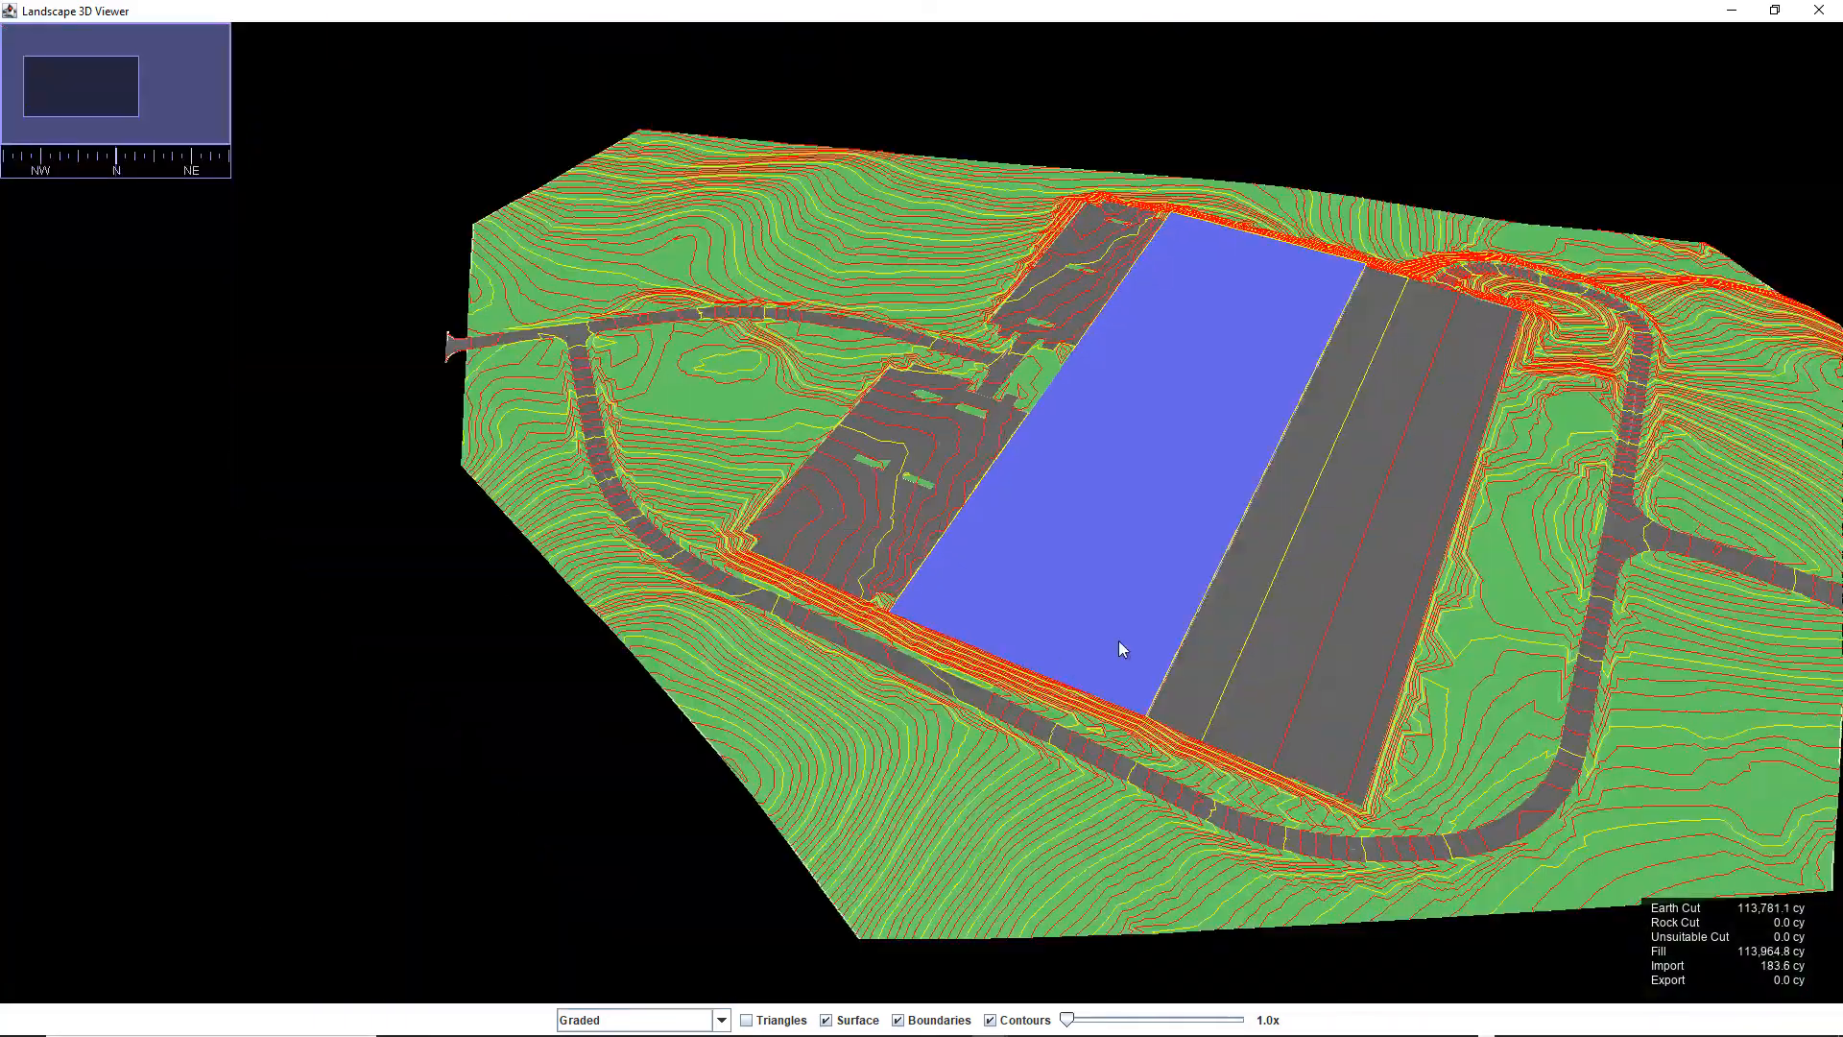
pyautogui.moveTo(1120, 649); pyautogui.dragTo(1728, 580)
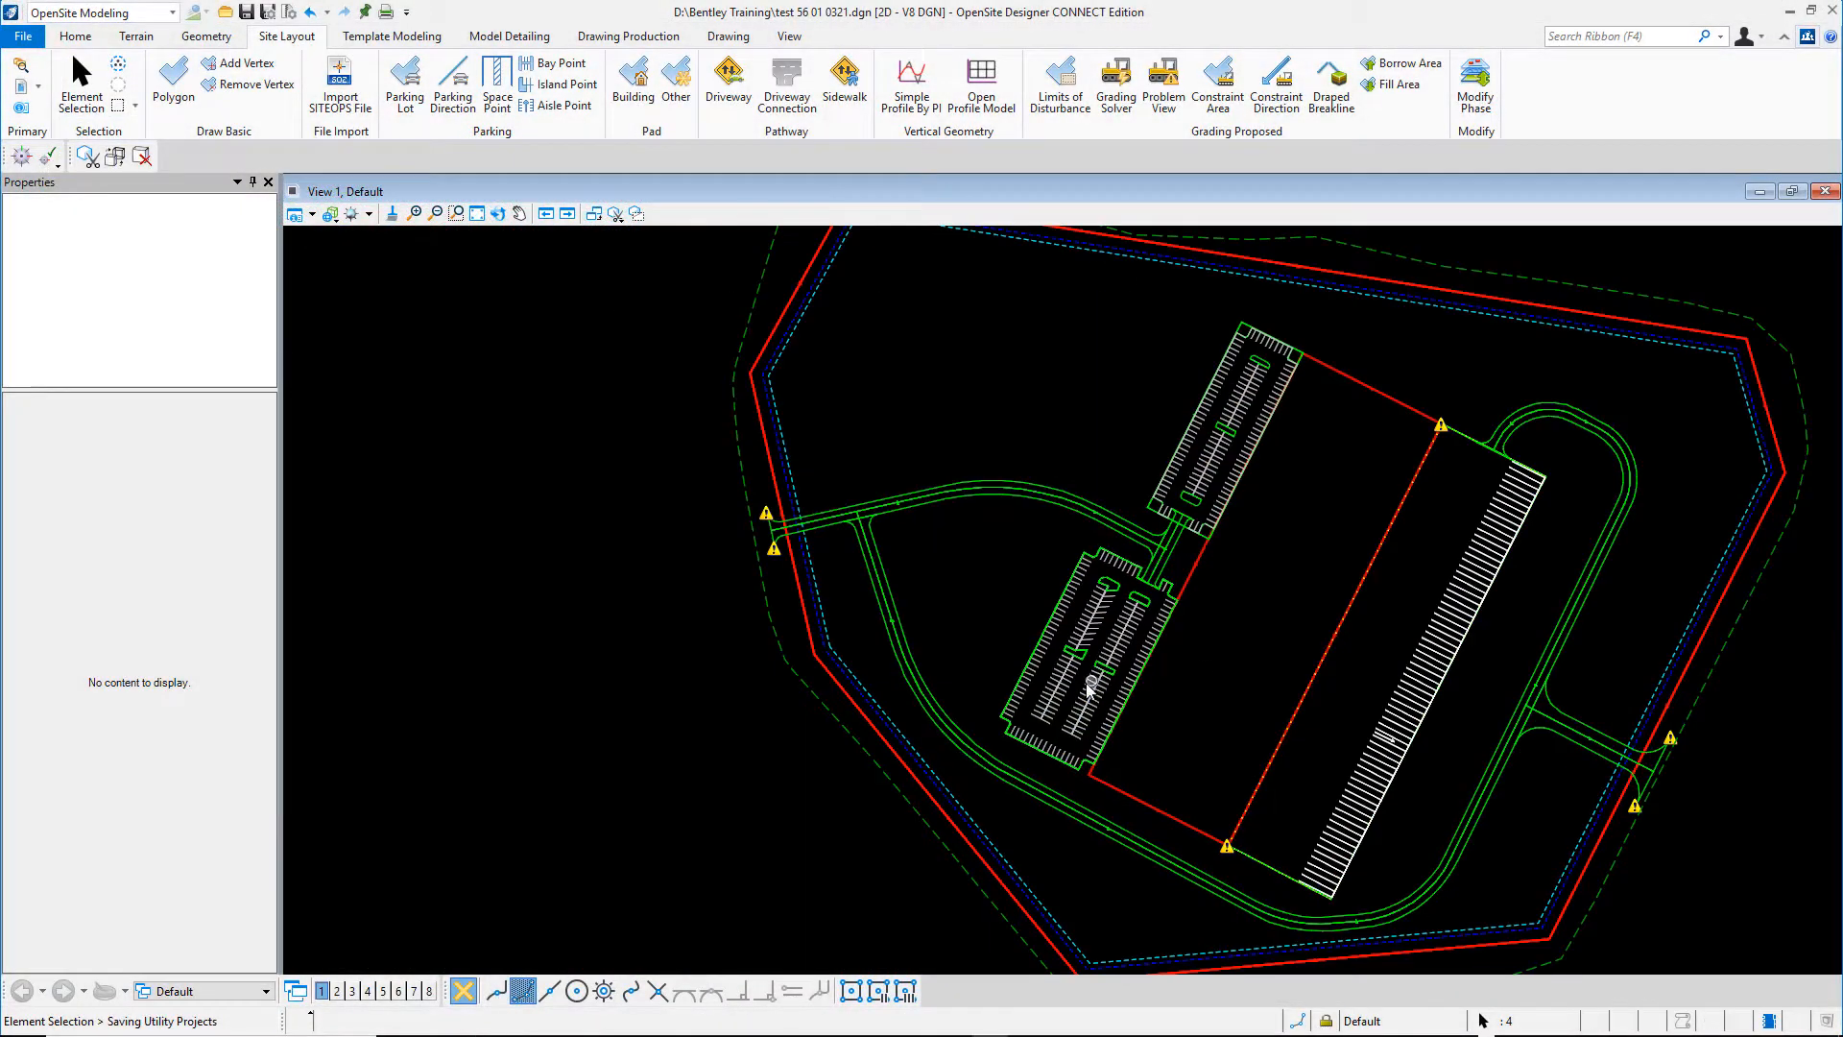
# Pan the plan view to re-centre the whole site layout
pyautogui.moveTo(1087, 688); pyautogui.dragTo(943, 670)
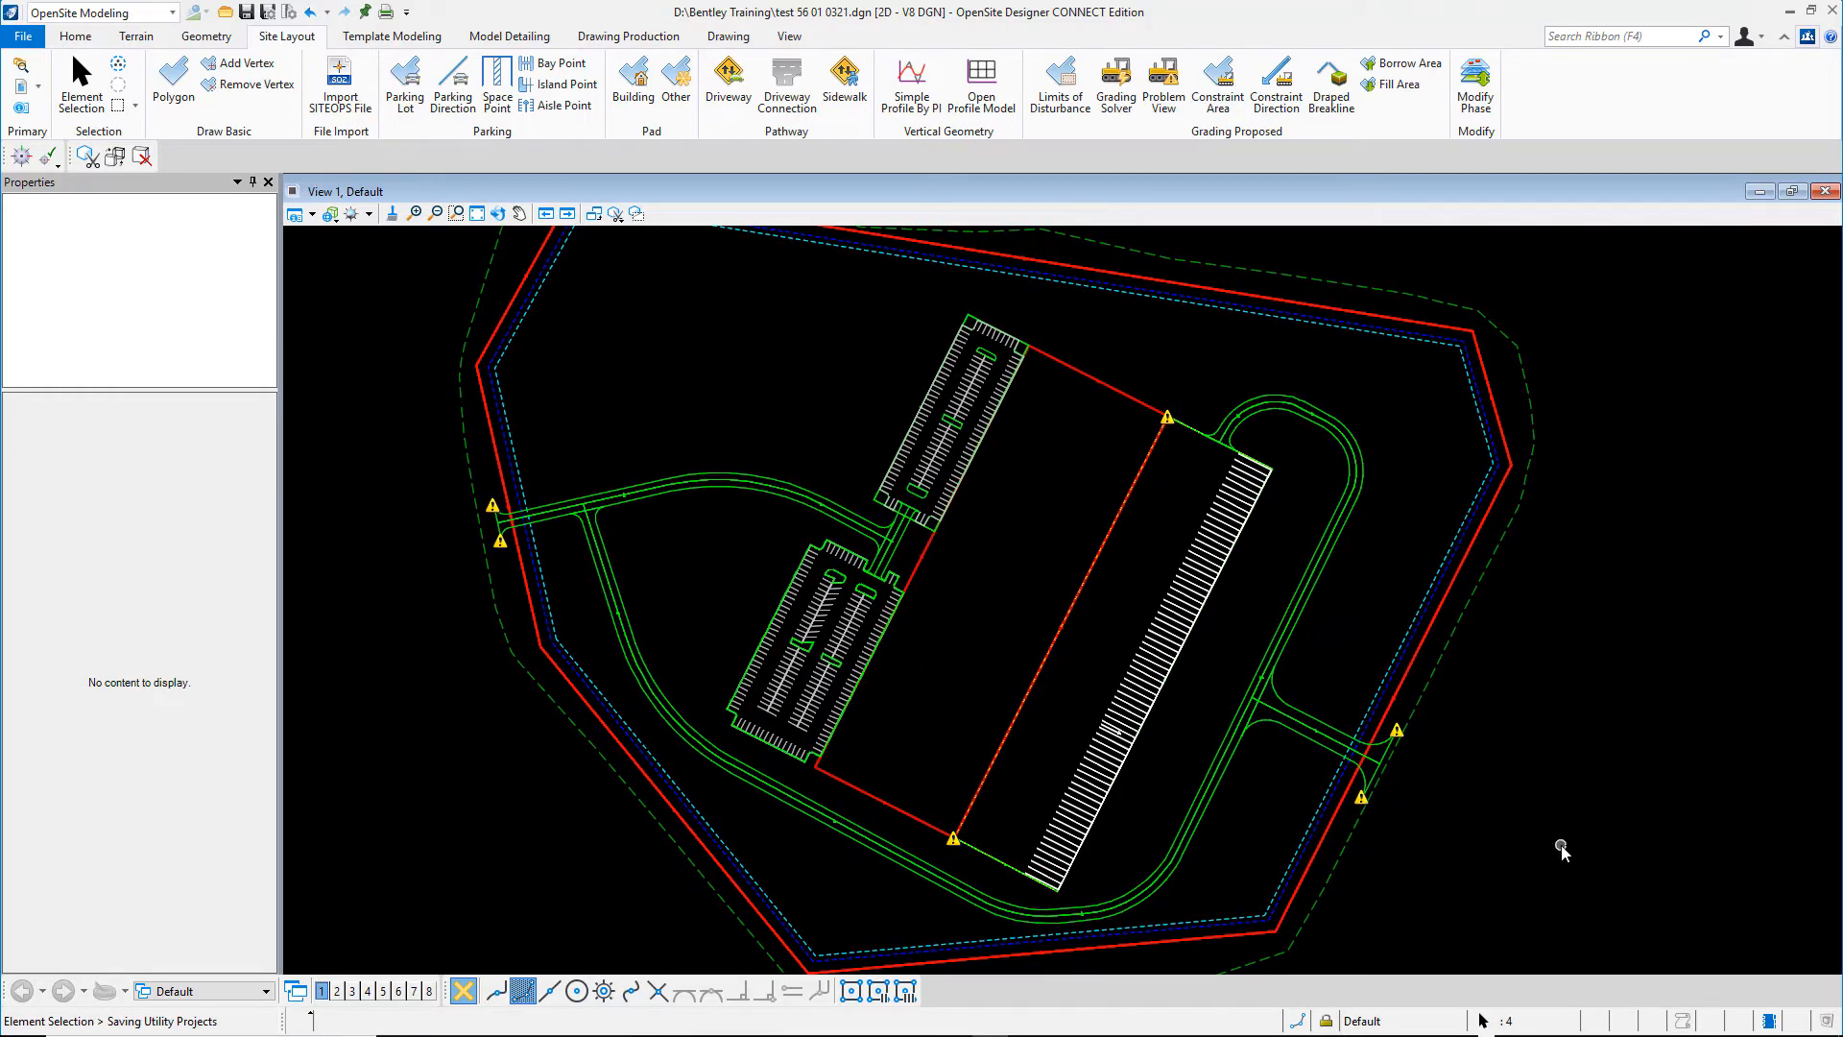
pyautogui.moveTo(1603, 855)
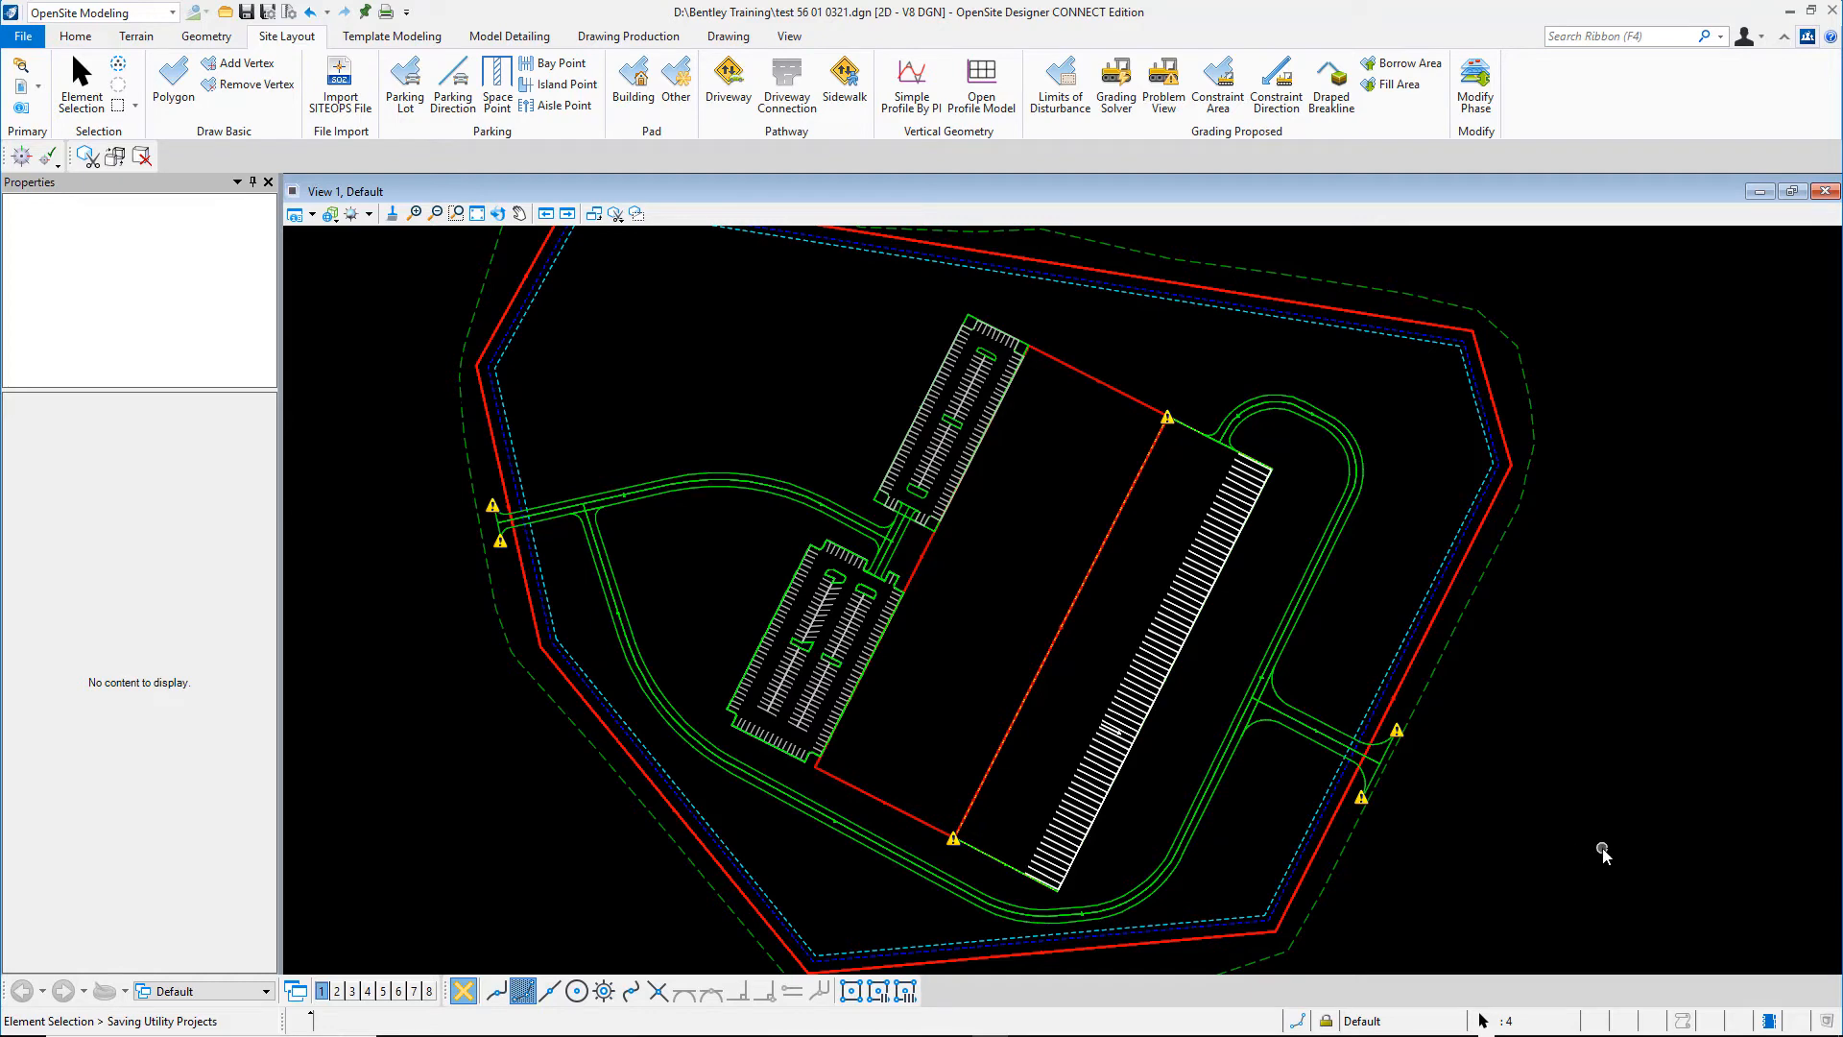